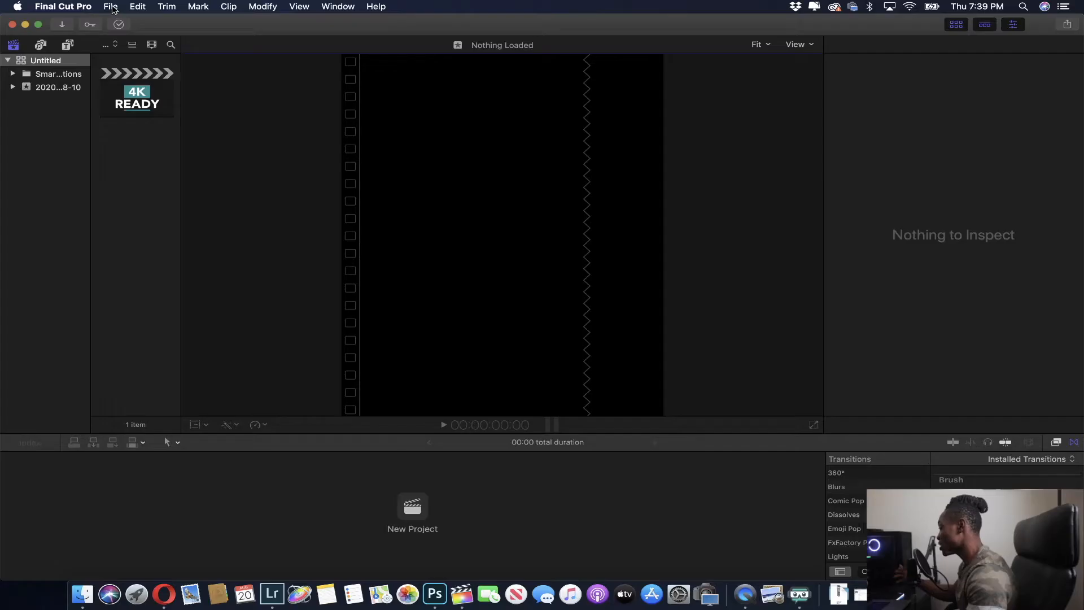
# - Open the File menu to reach the New Project option
pyautogui.click(110, 6)
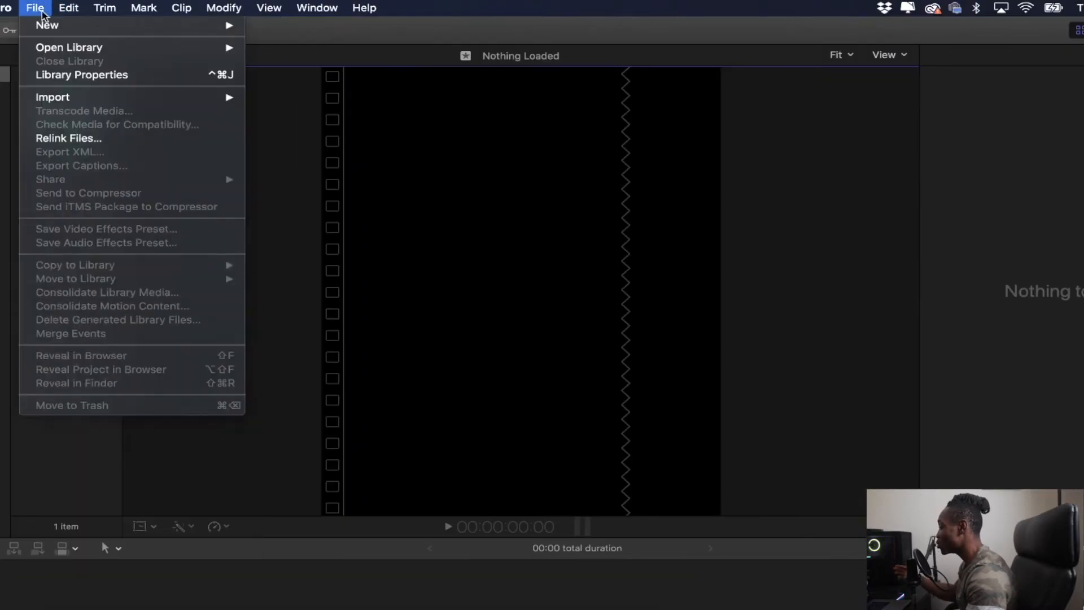
pyautogui.moveTo(47, 25)
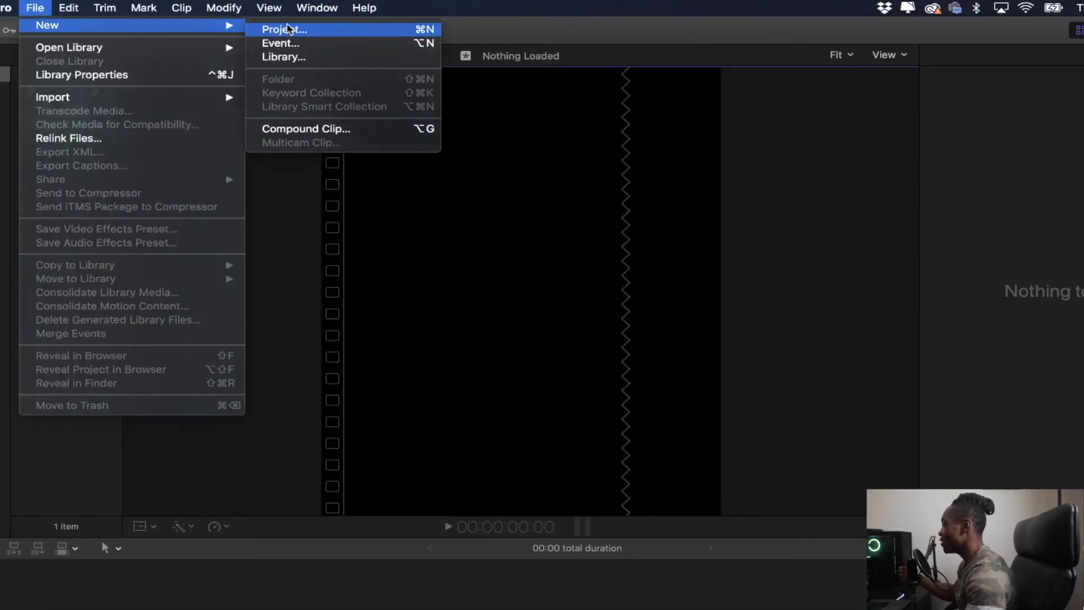
# - Create project 'IGCarousel' with a custom 1200 x 1500 resolution
pyautogui.click(284, 29)
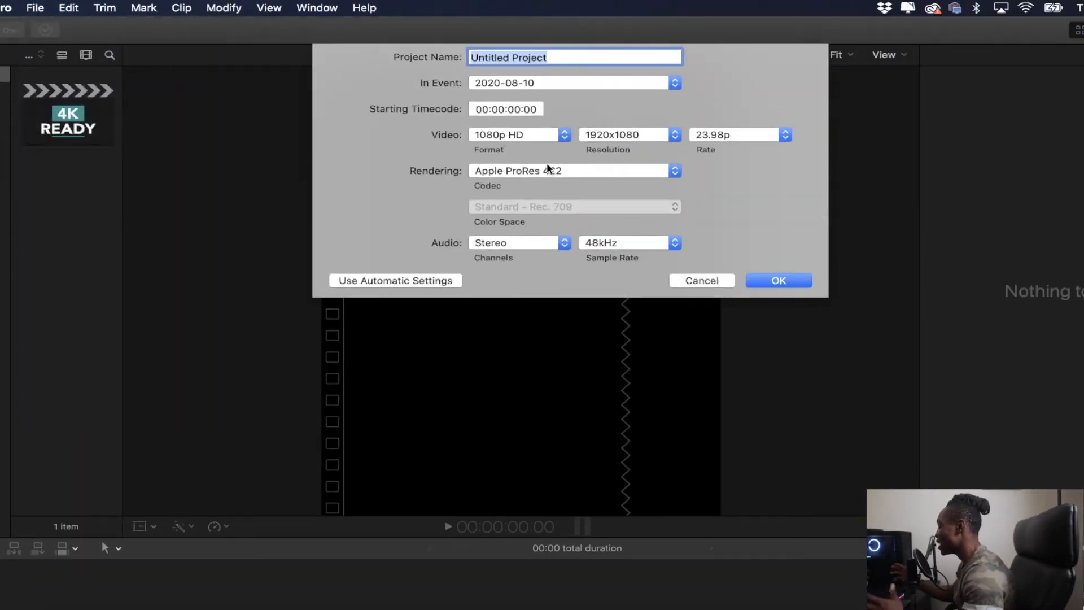
pyautogui.write('IGCarousel')
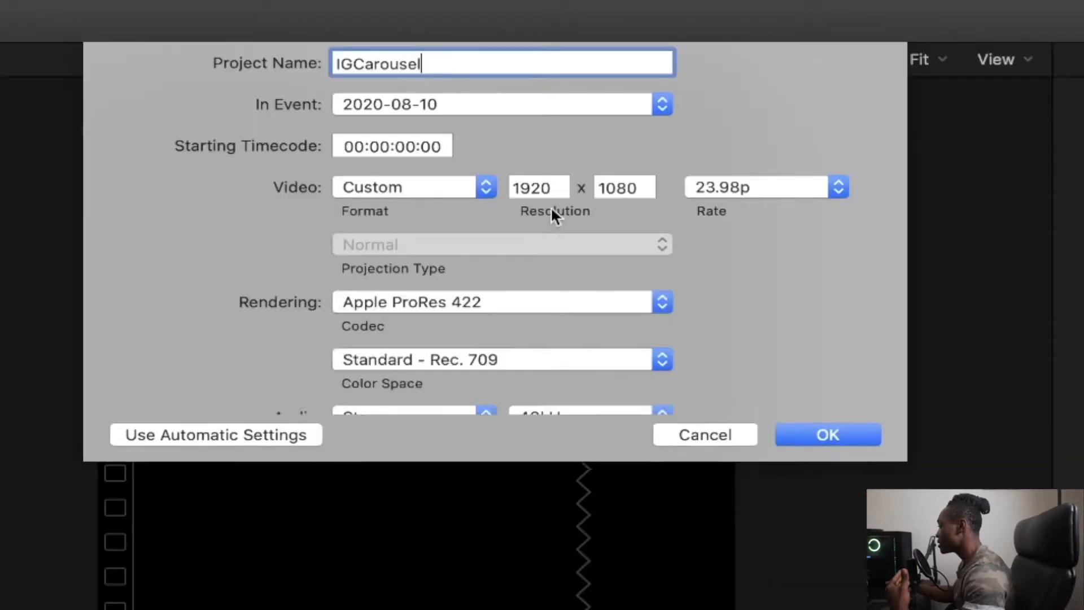
pyautogui.write('1200')
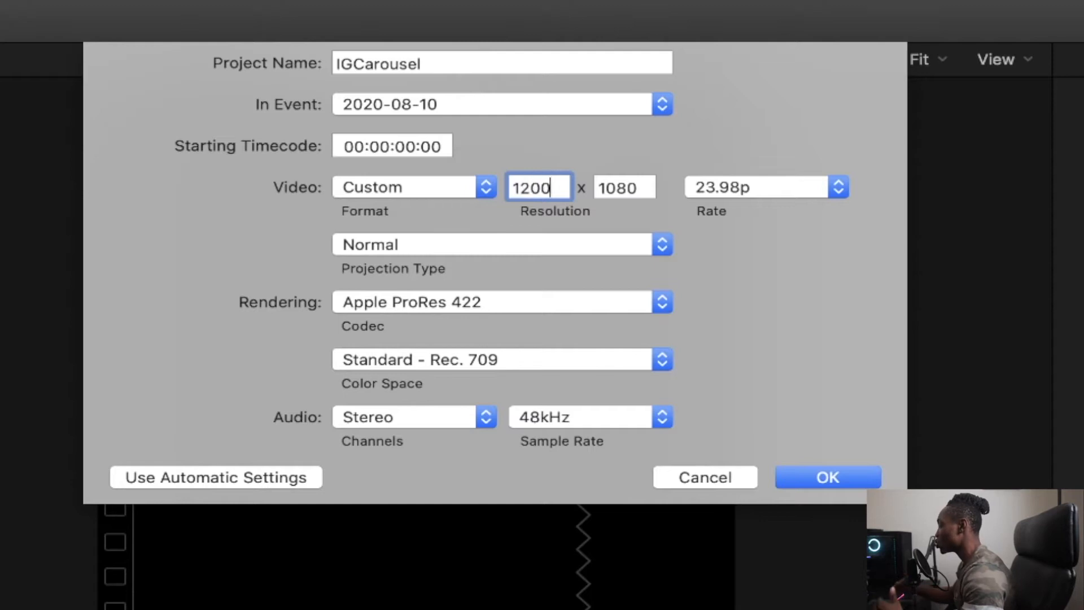
pyautogui.write('1500')
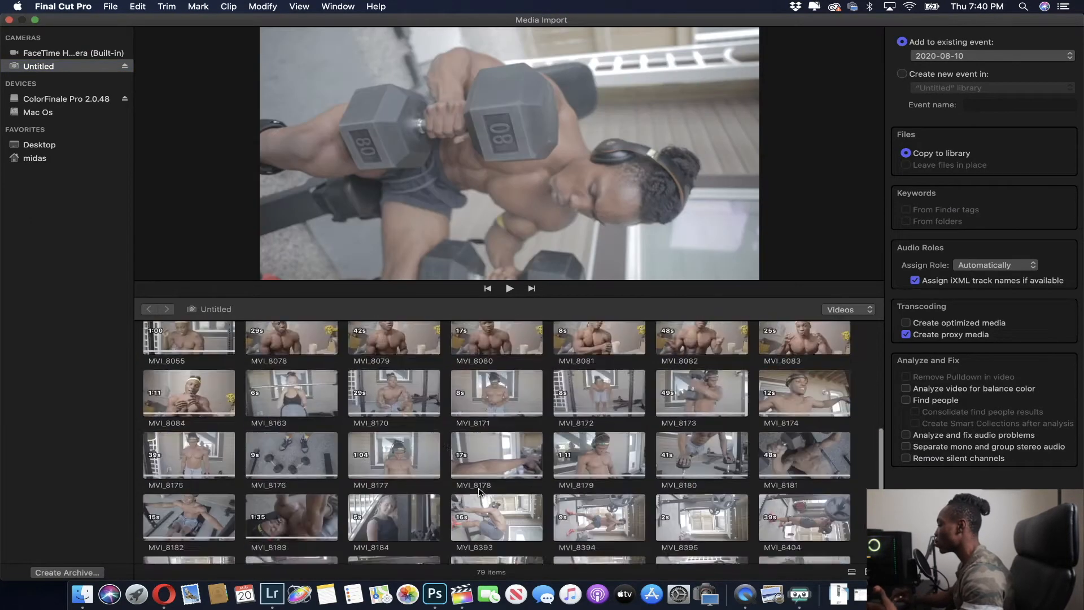
# - Scroll through the card's clips in the Media Import window
pyautogui.scroll(-3)
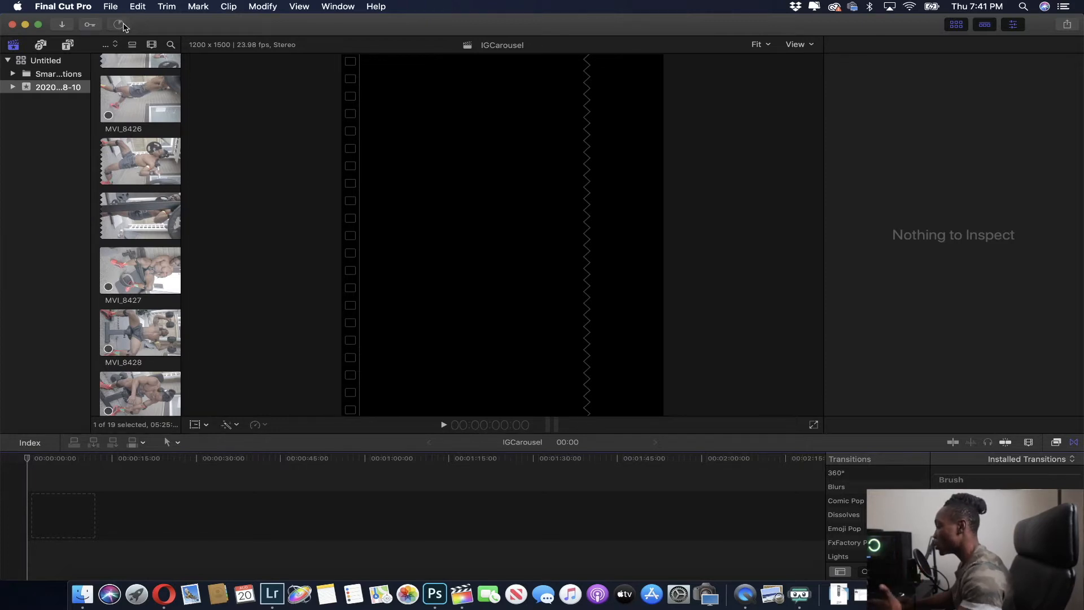
pyautogui.click(118, 25)
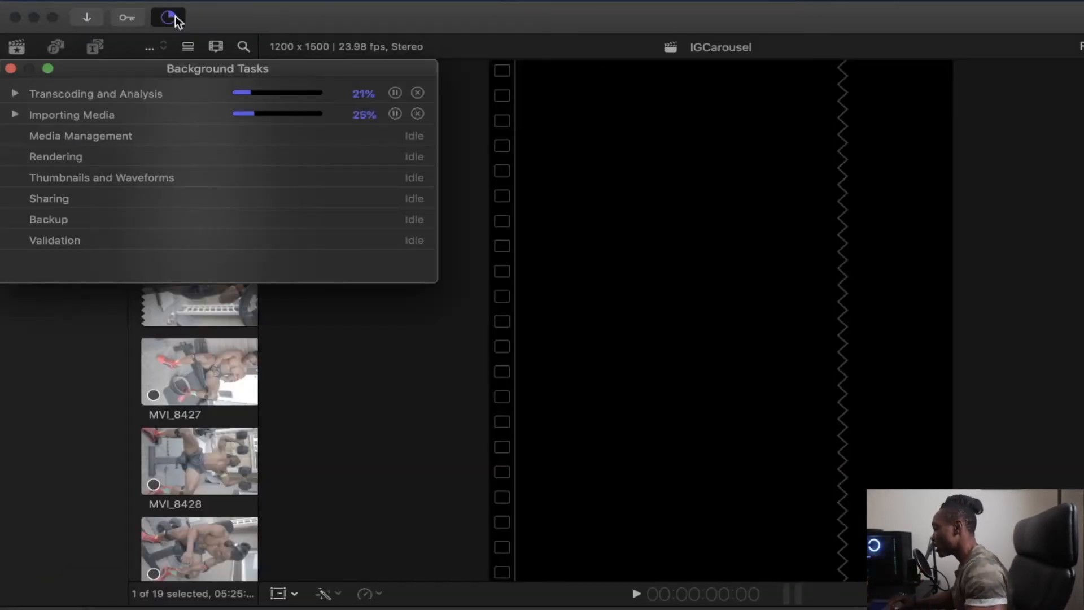
pyautogui.click(167, 17)
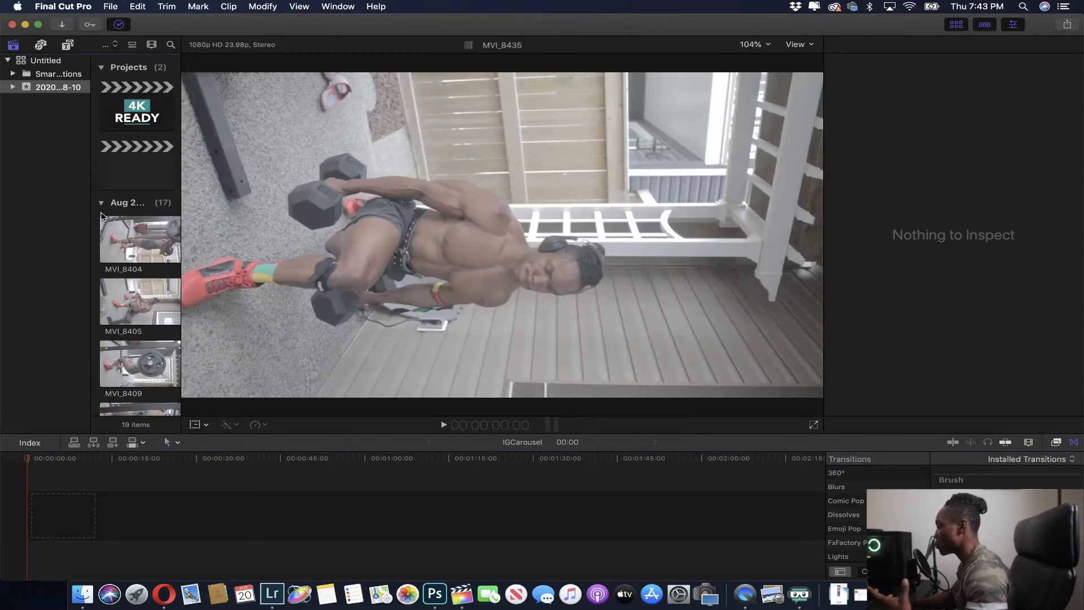
# - Select the 17 imported clips and add them to the IGCarousel timeline
pyautogui.click(138, 239)
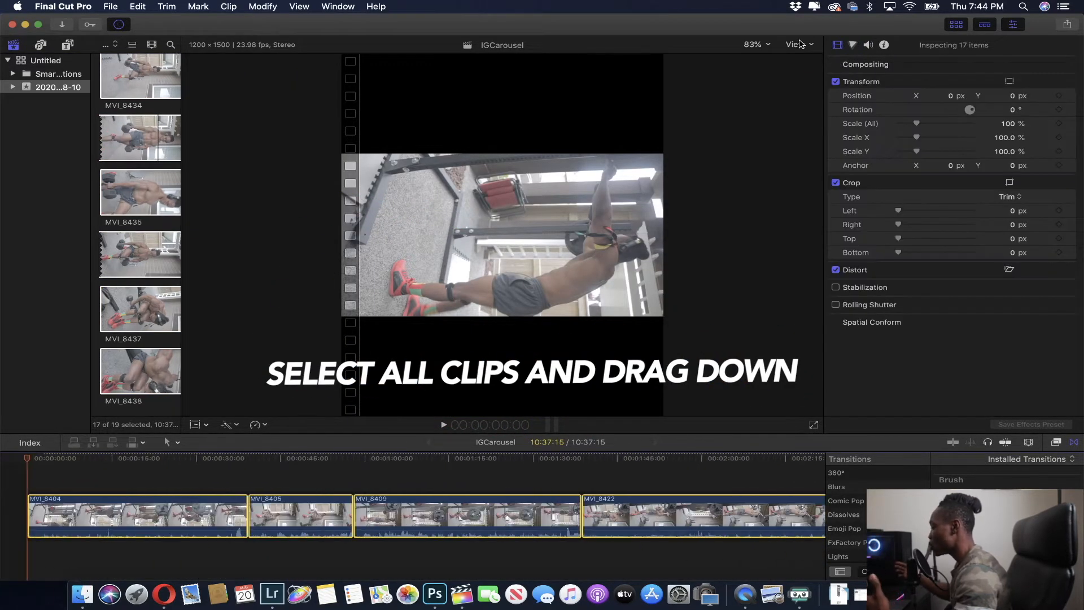
pyautogui.click(795, 44)
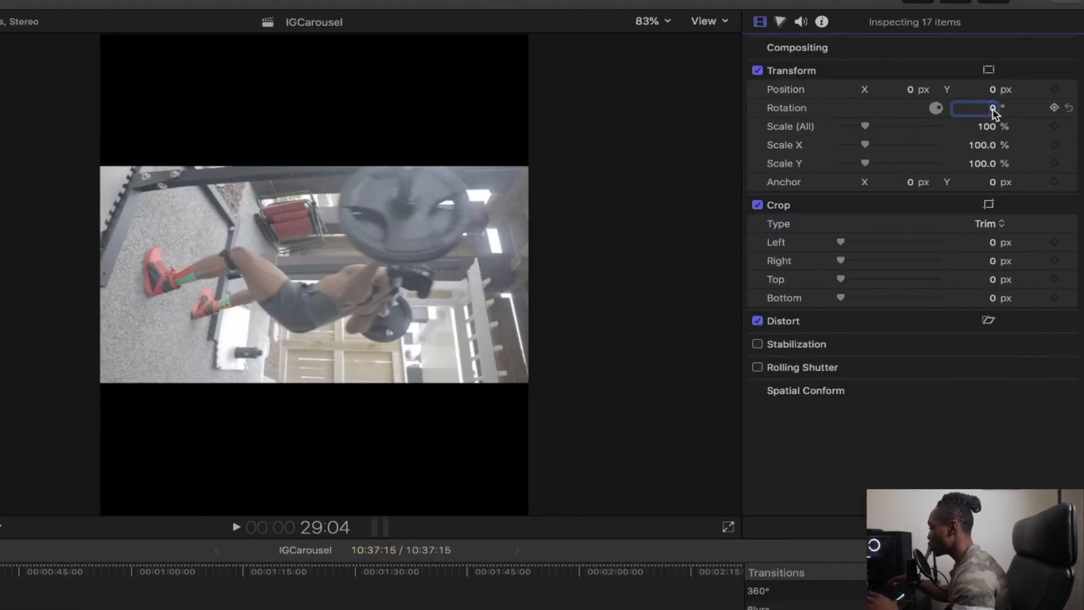
# - Set Transform Rotation to 90 and Scale to 180 for all clips
pyautogui.write('90.0')
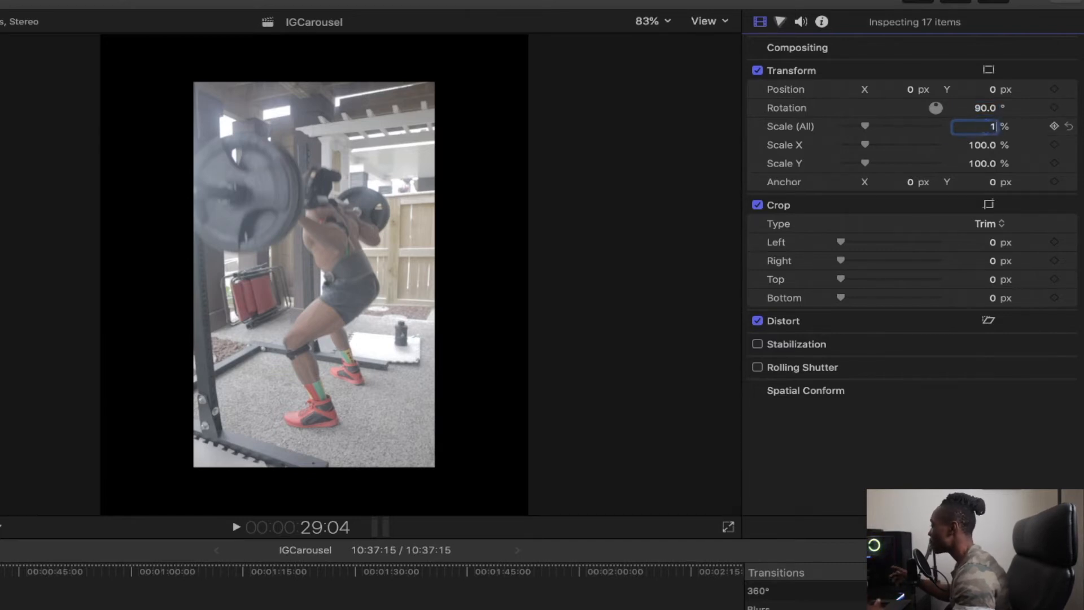
pyautogui.write('180')
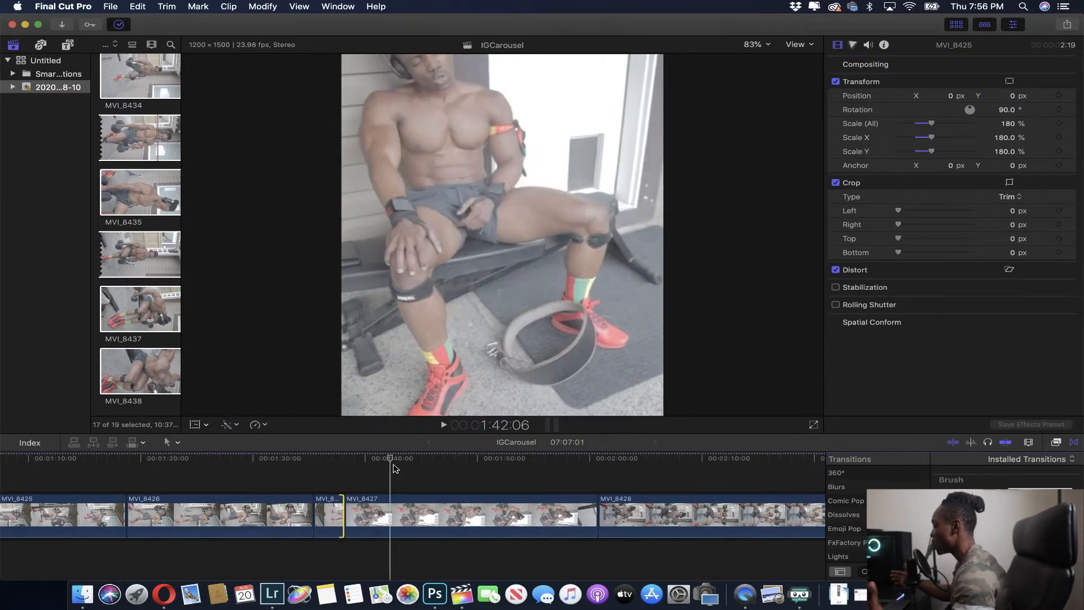
pyautogui.click(487, 458)
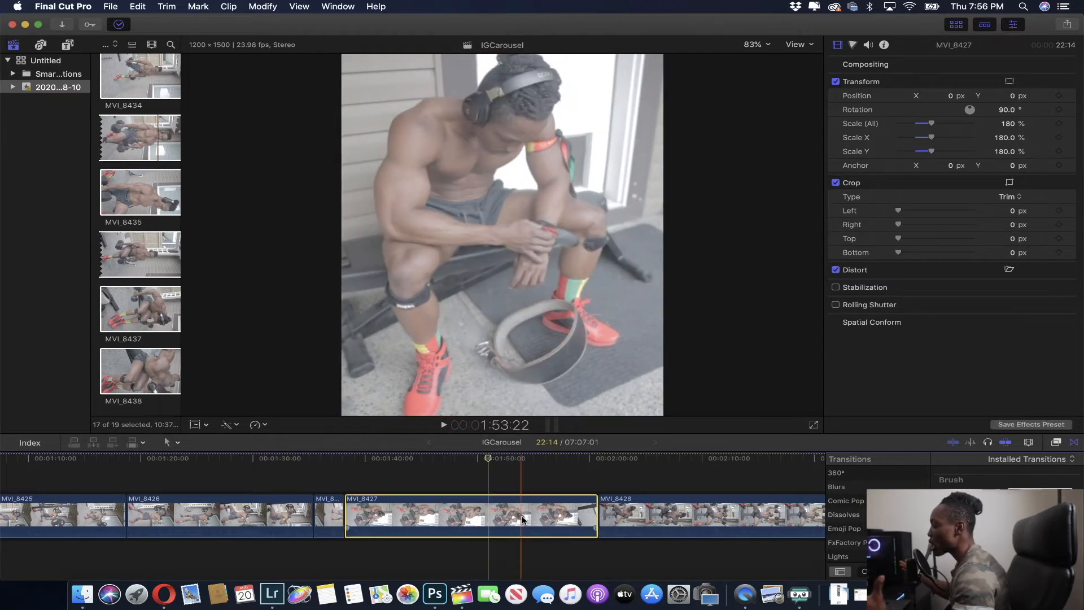
pyautogui.click(387, 457)
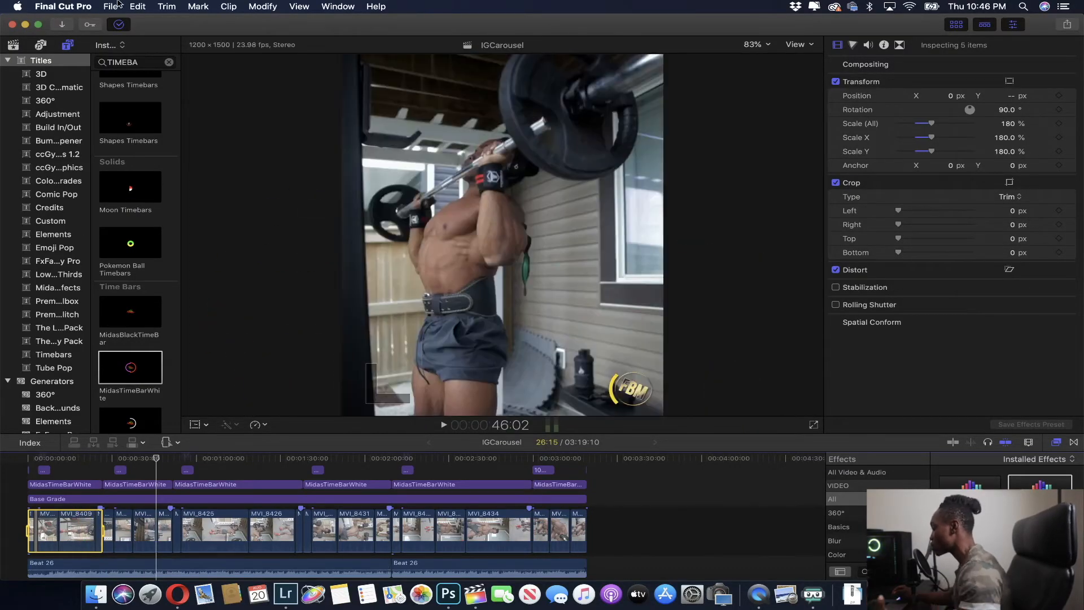
# - Open the File menu to reveal the Share options
pyautogui.click(111, 6)
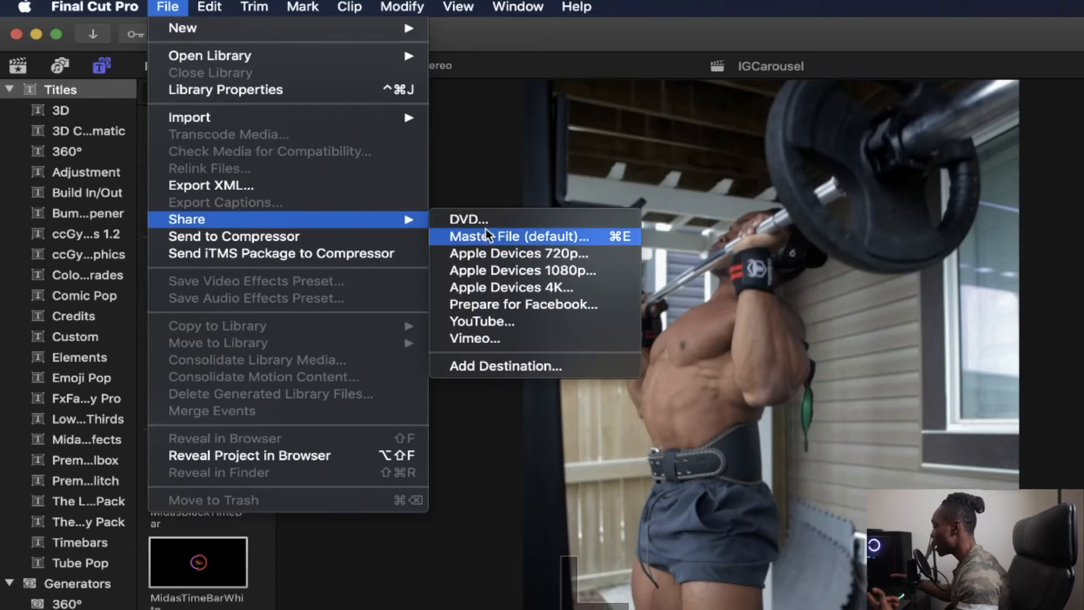
# - Export a master file at 1200 x 1500 resolution and save it
pyautogui.click(518, 236)
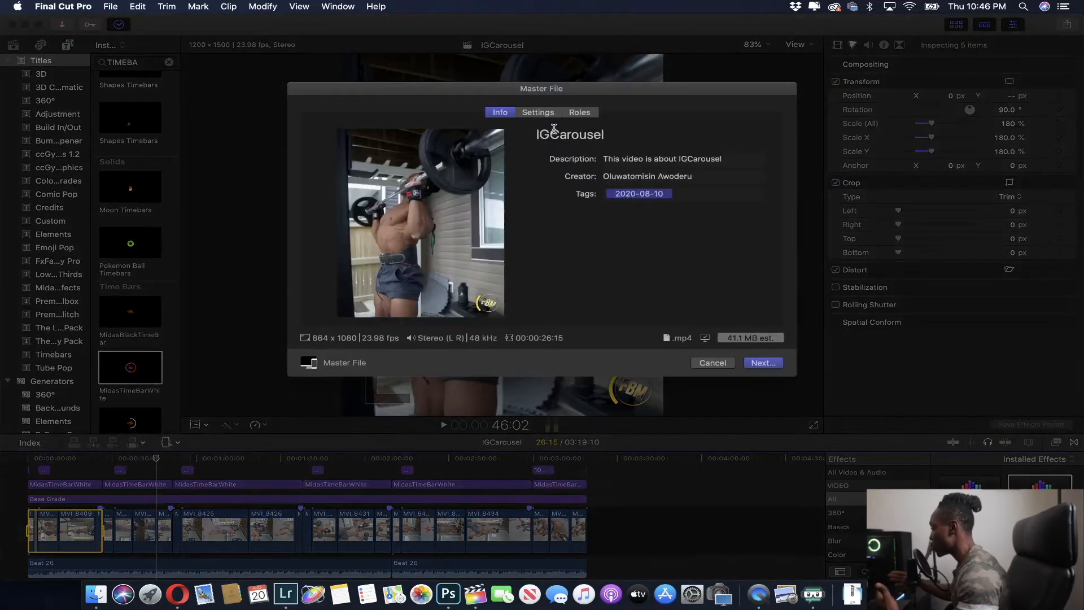
pyautogui.click(536, 111)
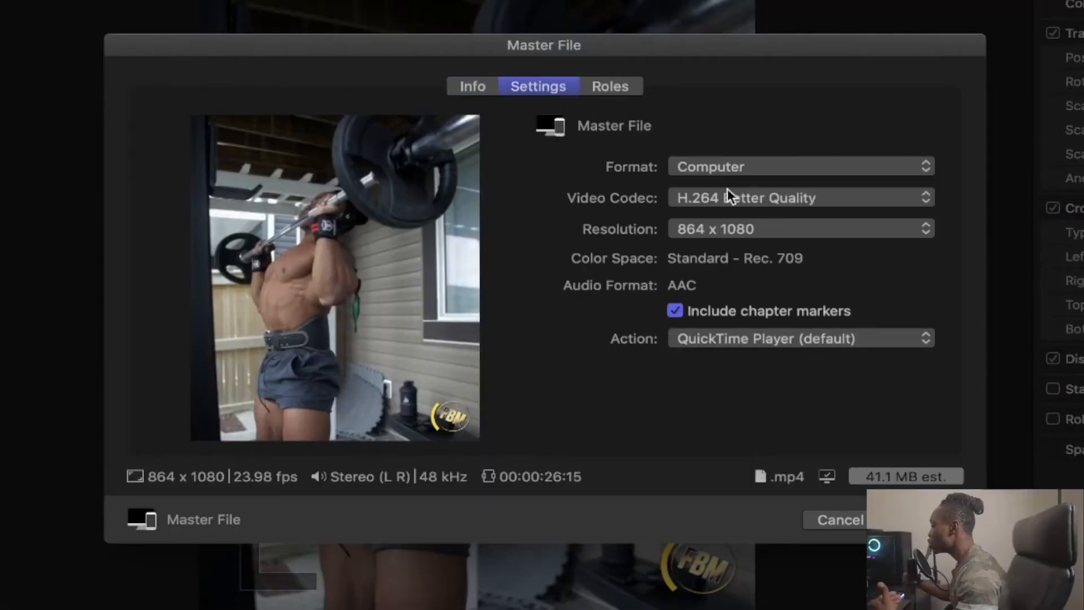
pyautogui.click(924, 228)
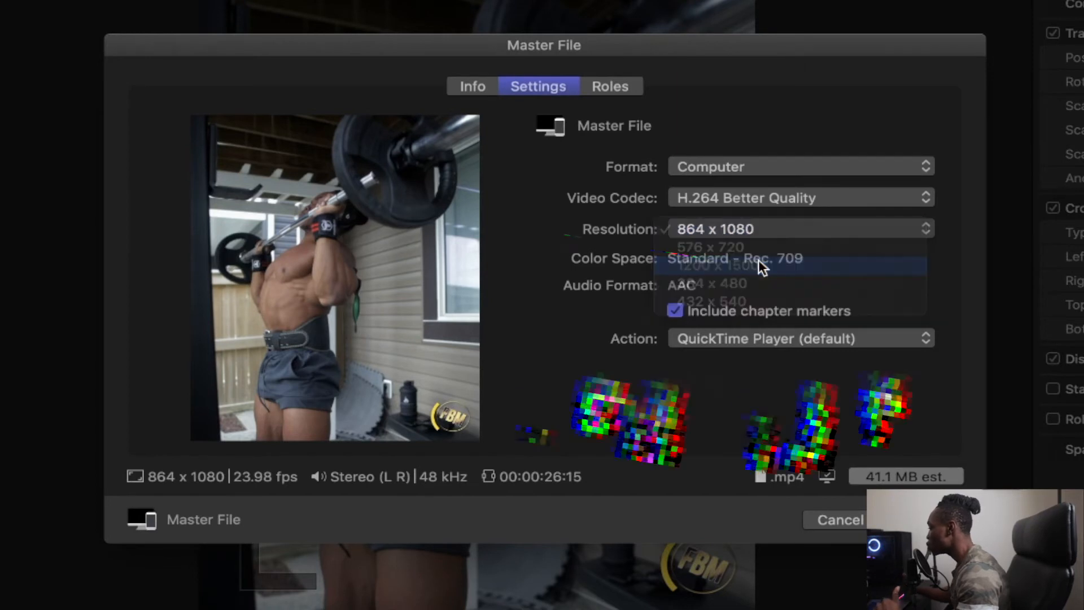
pyautogui.click(717, 265)
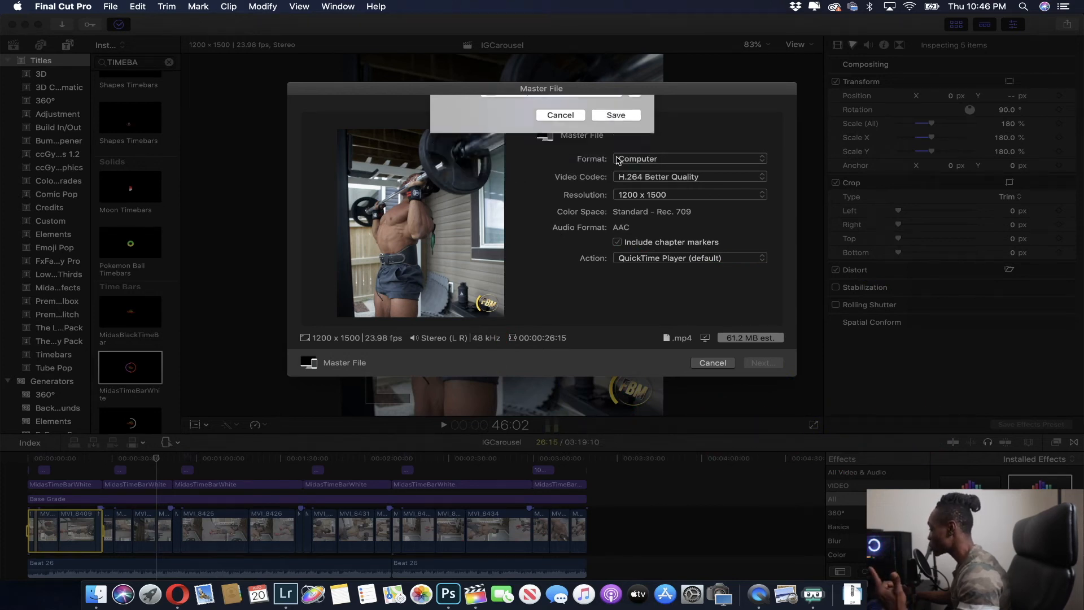
pyautogui.click(560, 114)
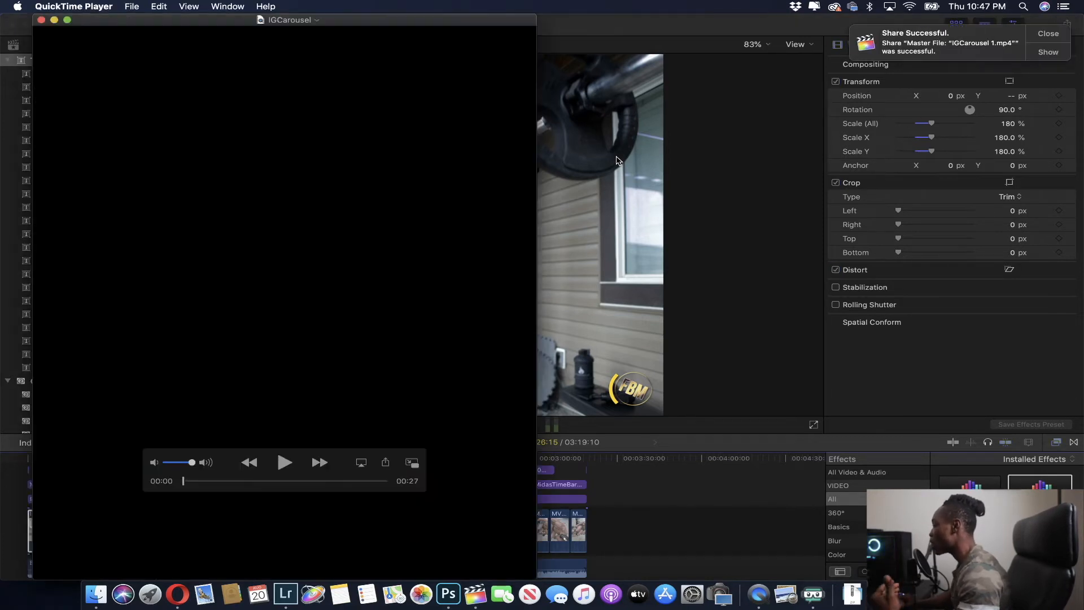
# - Play and skim the exported IGCarousel video in QuickTime Player
pyautogui.click(1048, 33)
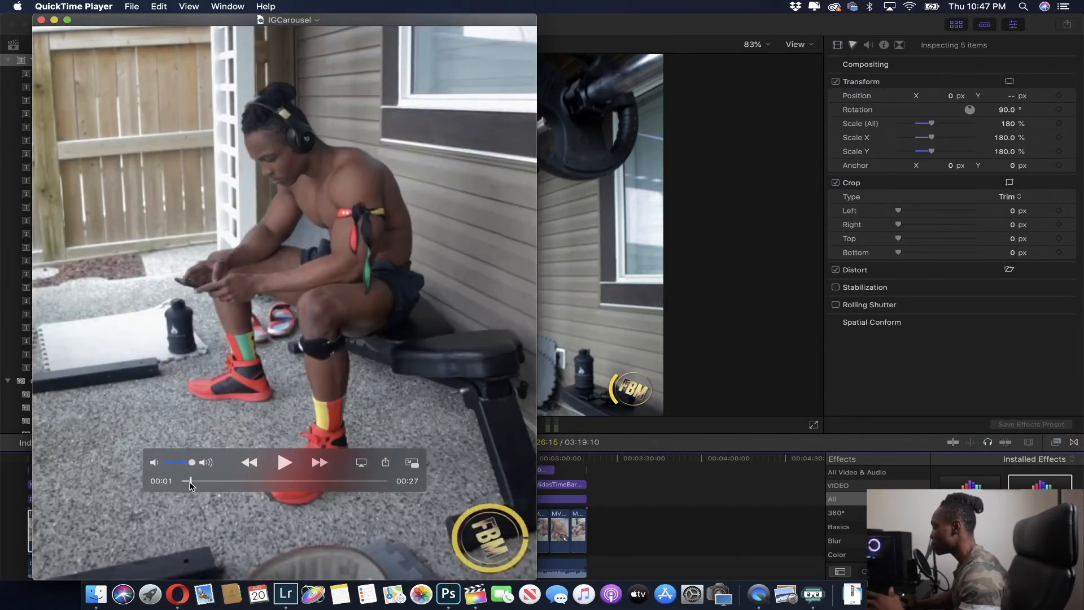
pyautogui.moveTo(191, 480); pyautogui.dragTo(287, 481)
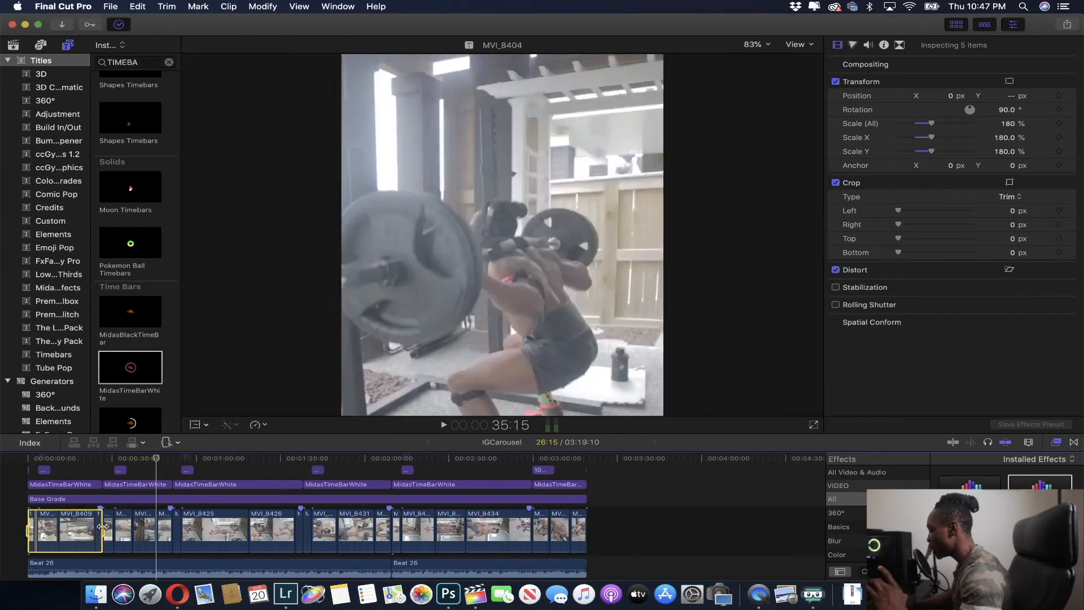
# - Select the next group of timeline clips and open the File menu
pyautogui.click(107, 529)
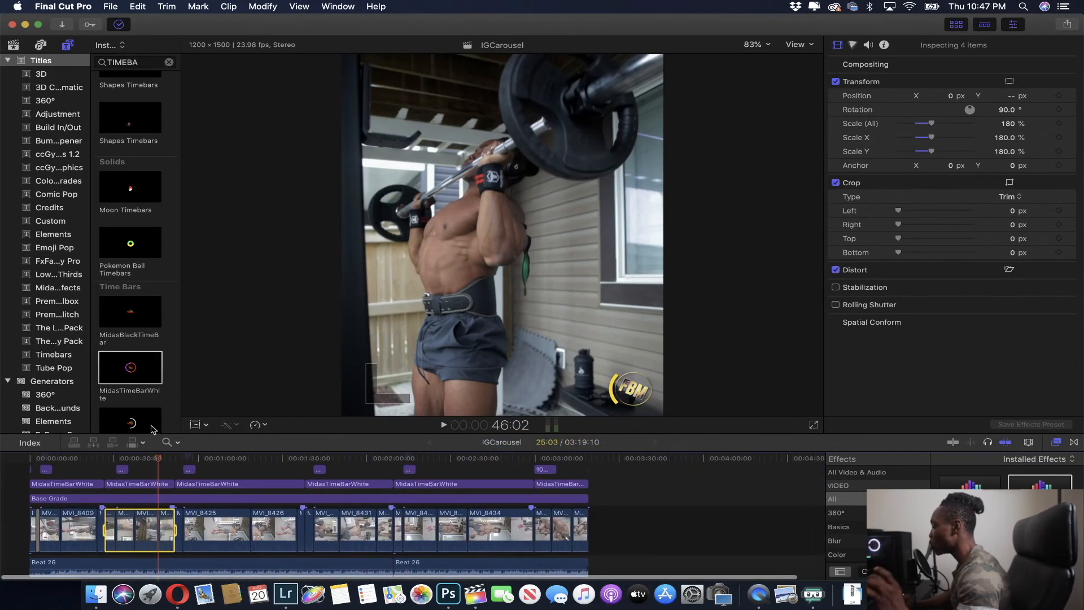
pyautogui.click(110, 6)
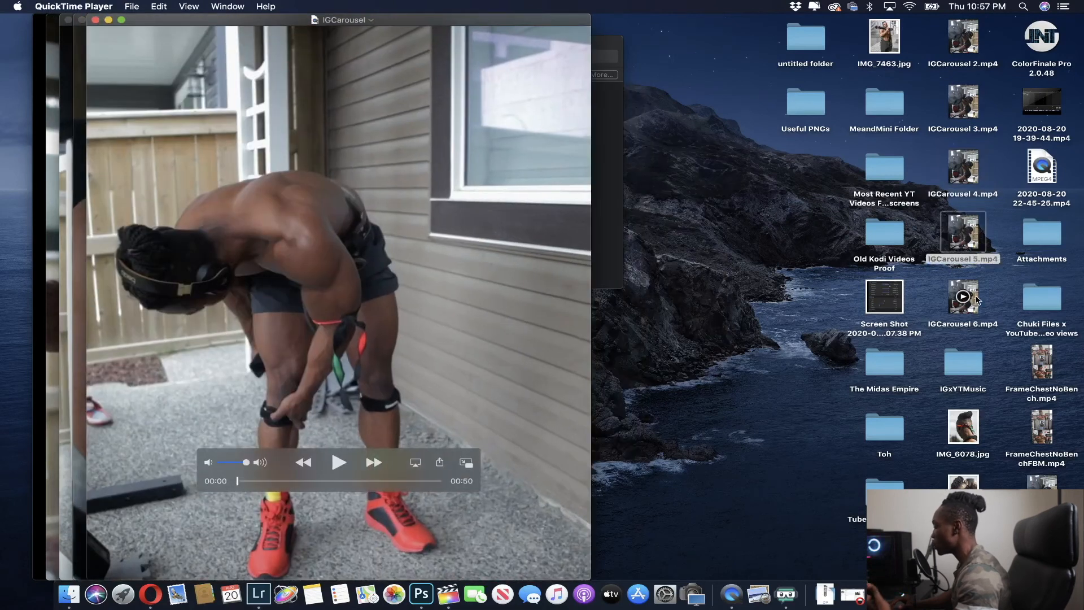
# - Open IGCarousel 6.mp4 from the desktop in QuickTime Player
pyautogui.doubleClick(963, 298)
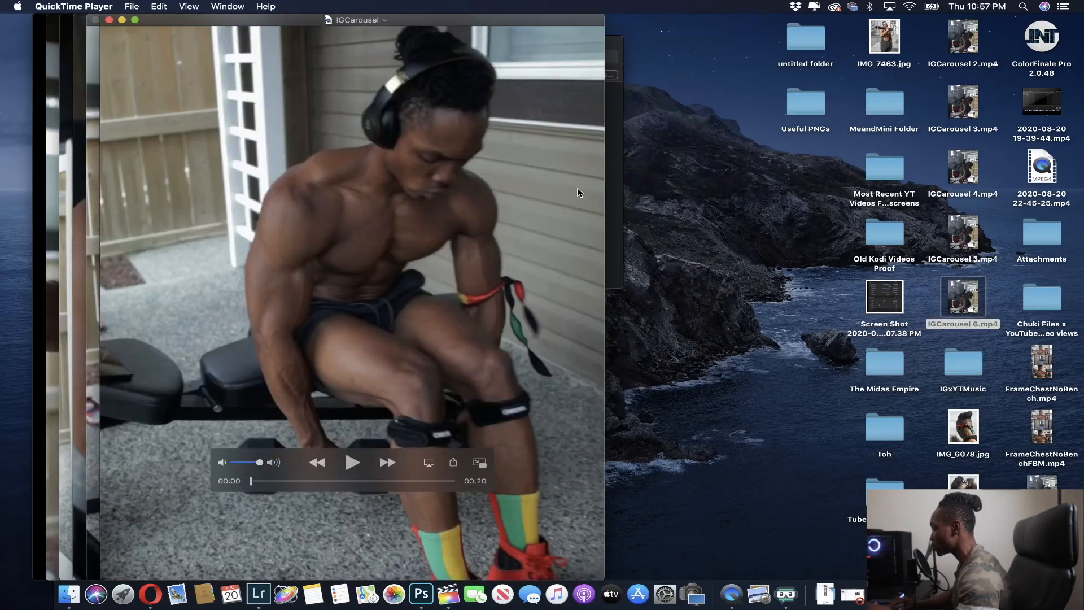
pyautogui.moveTo(283, 96)
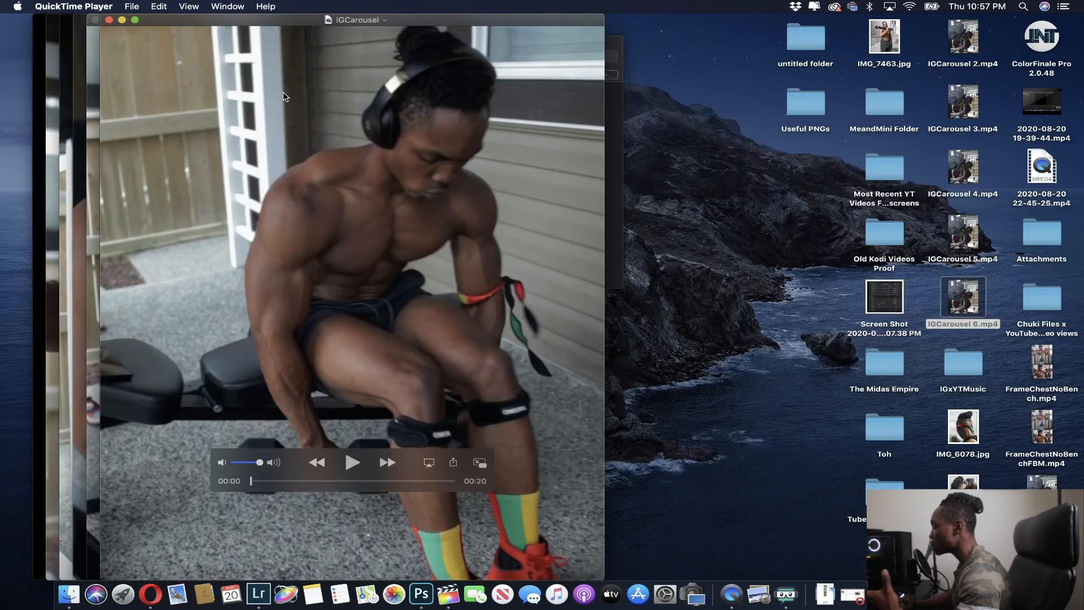